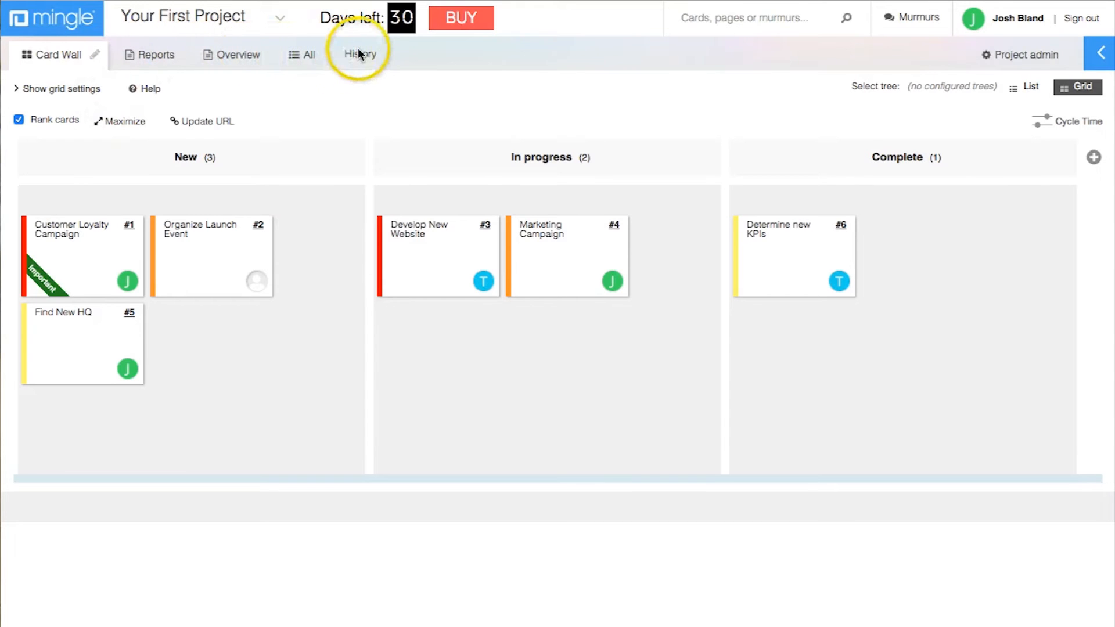
mouse_move(668, 48)
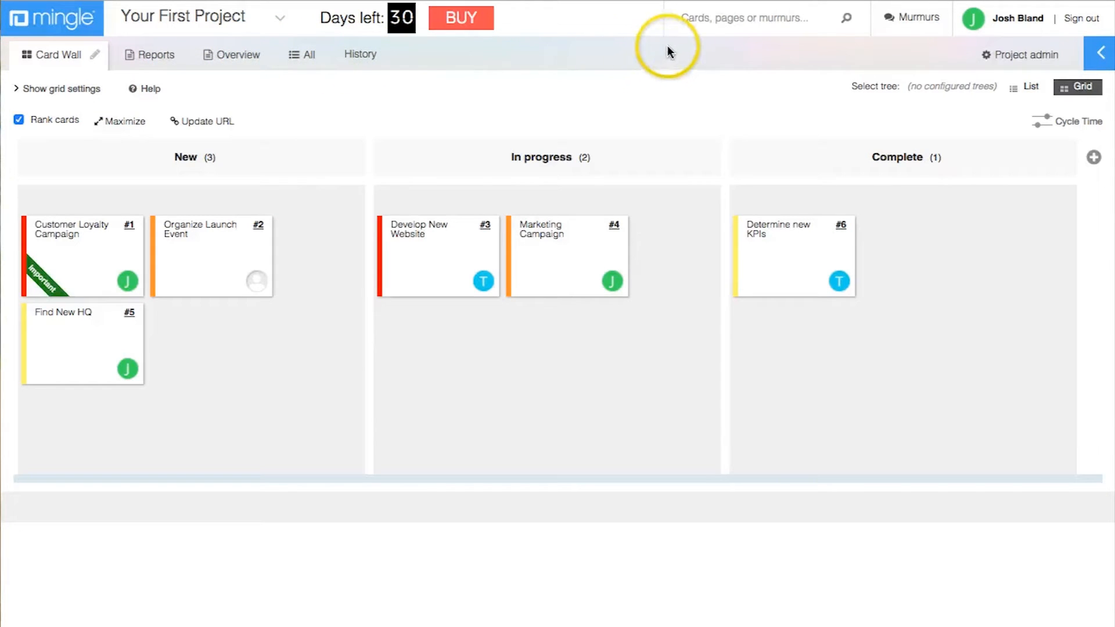
mouse_move(209, 128)
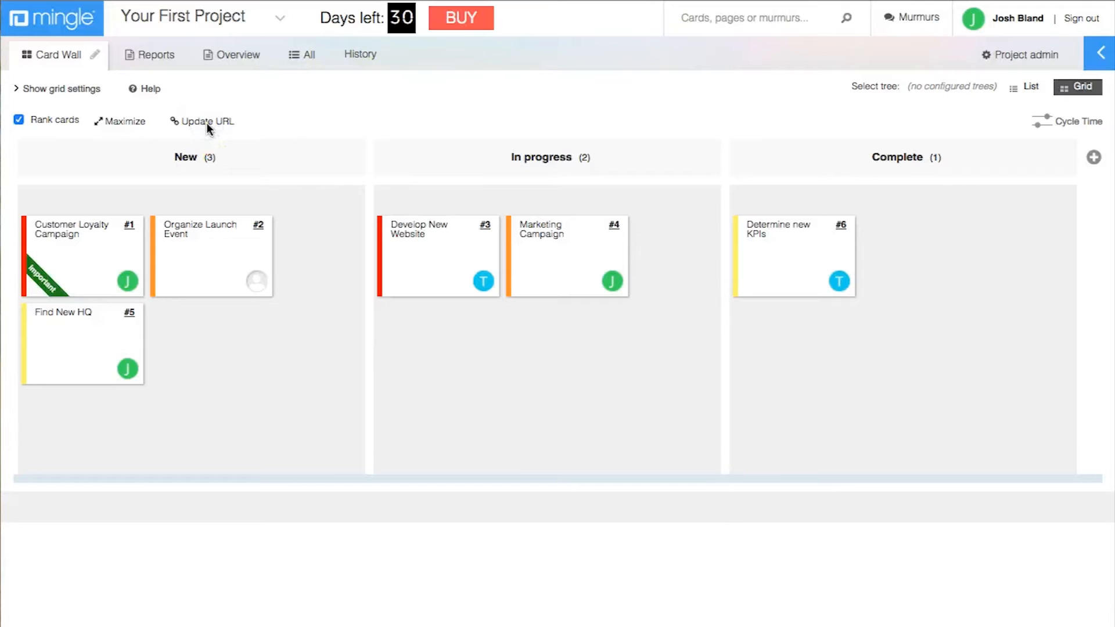
mouse_move(262, 106)
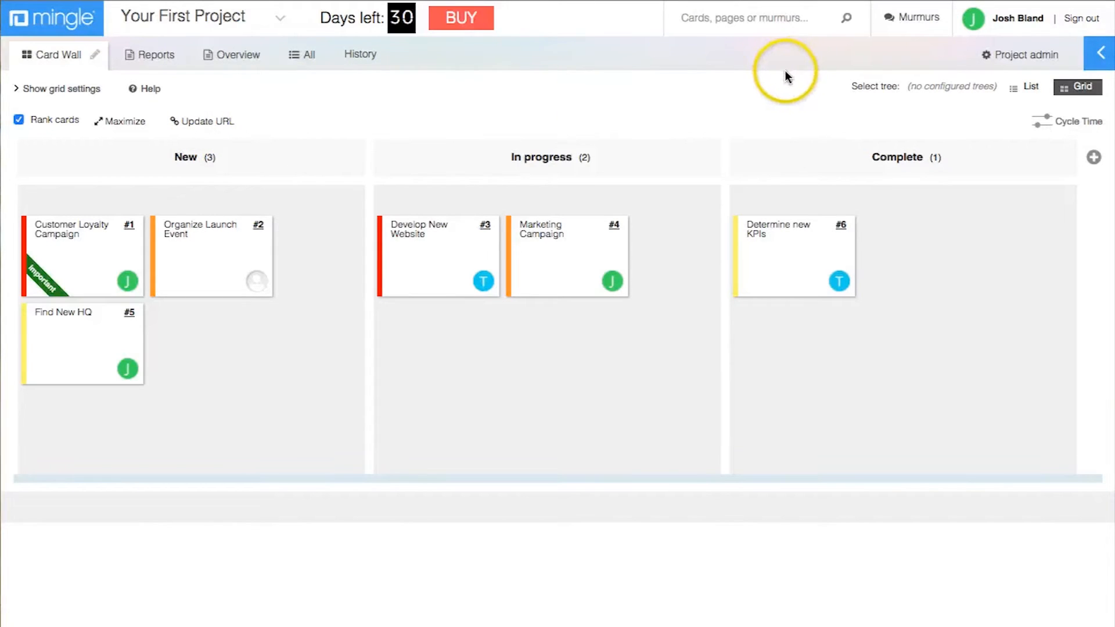
Briefly open and close the team's conversation feed
left_click(918, 17)
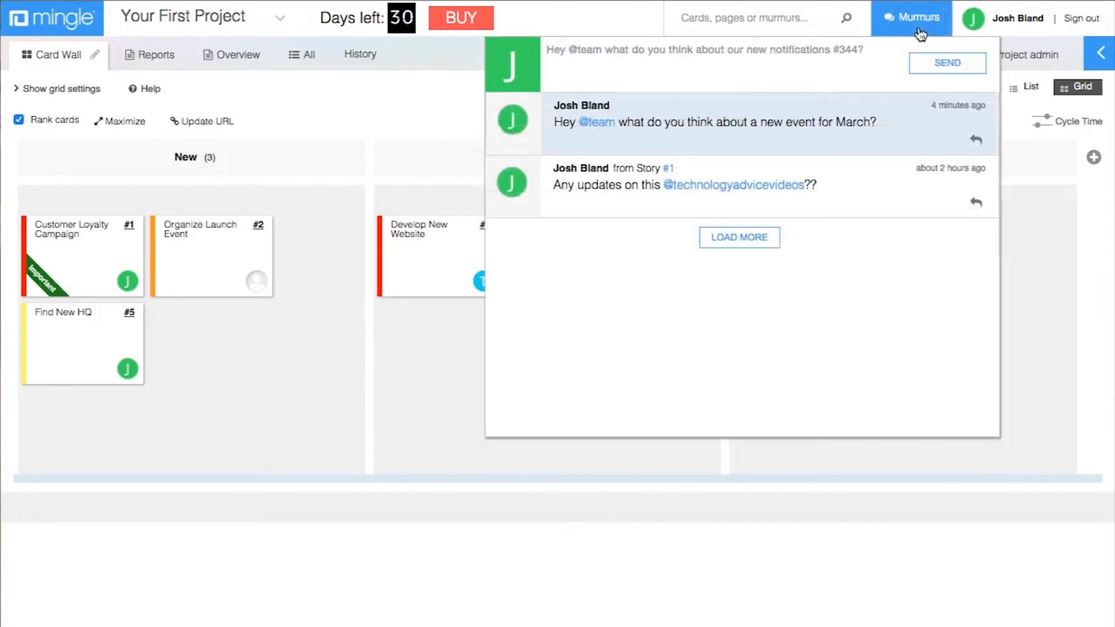
left_click(918, 17)
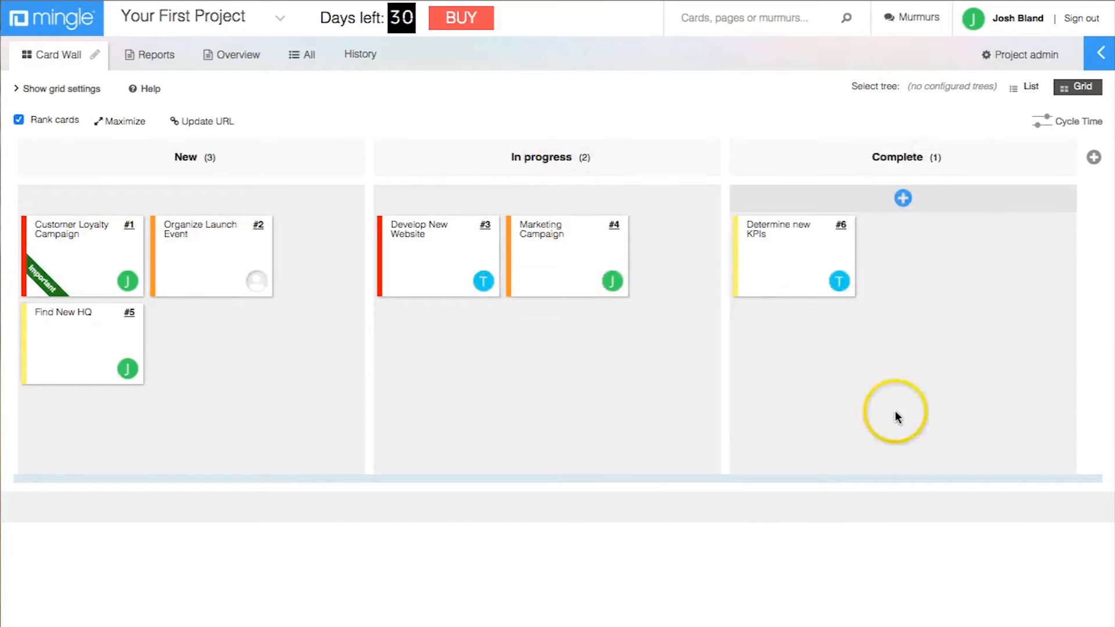
mouse_move(1094, 158)
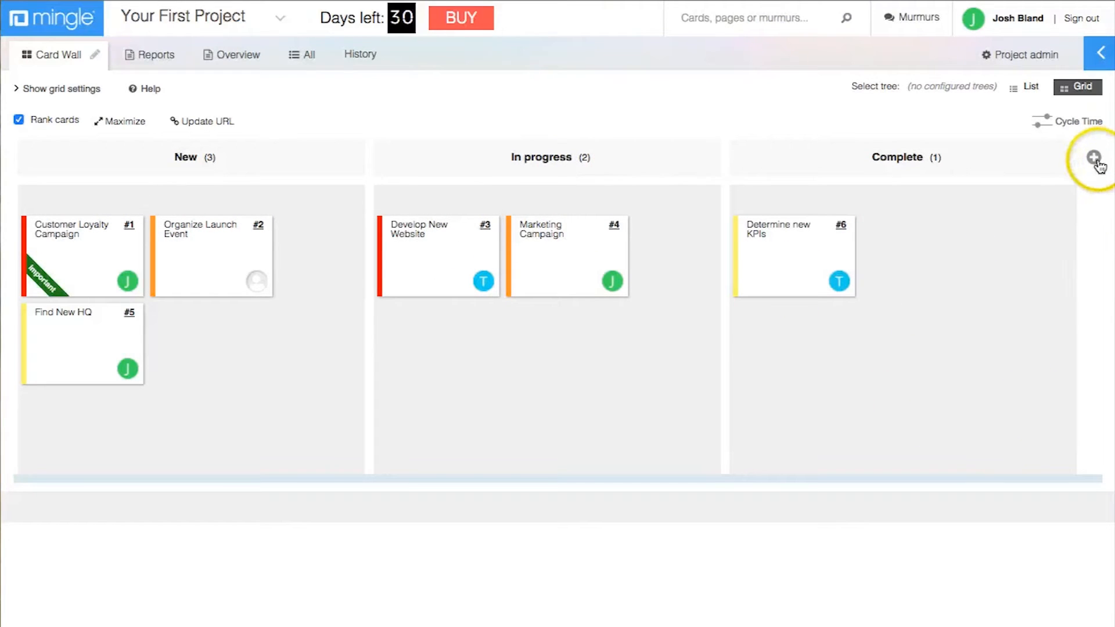
left_click(1094, 157)
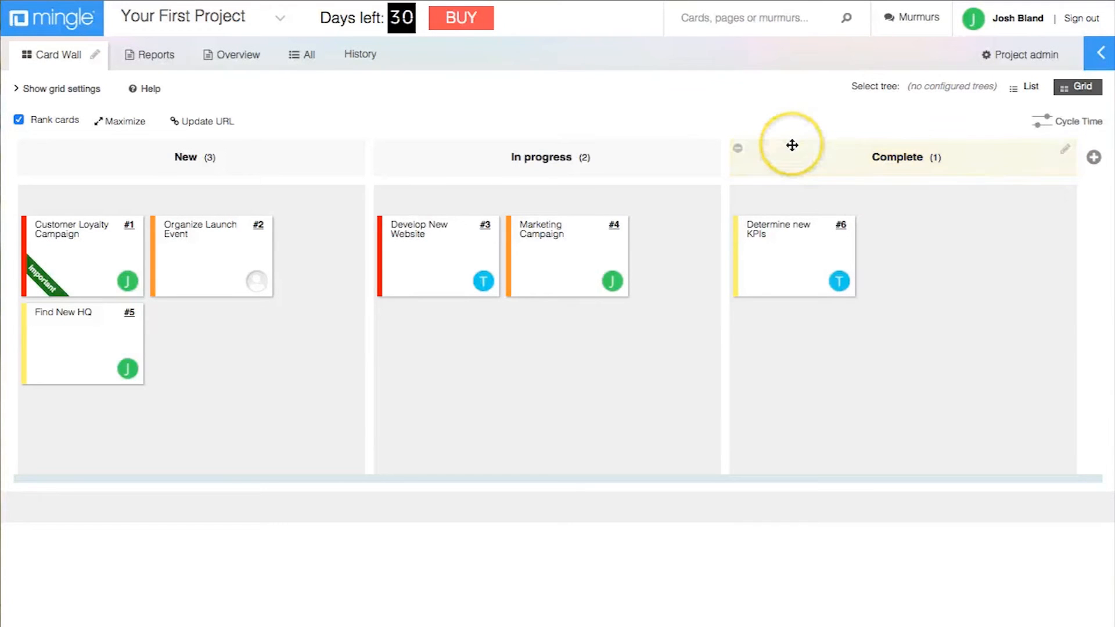
mouse_move(496, 218)
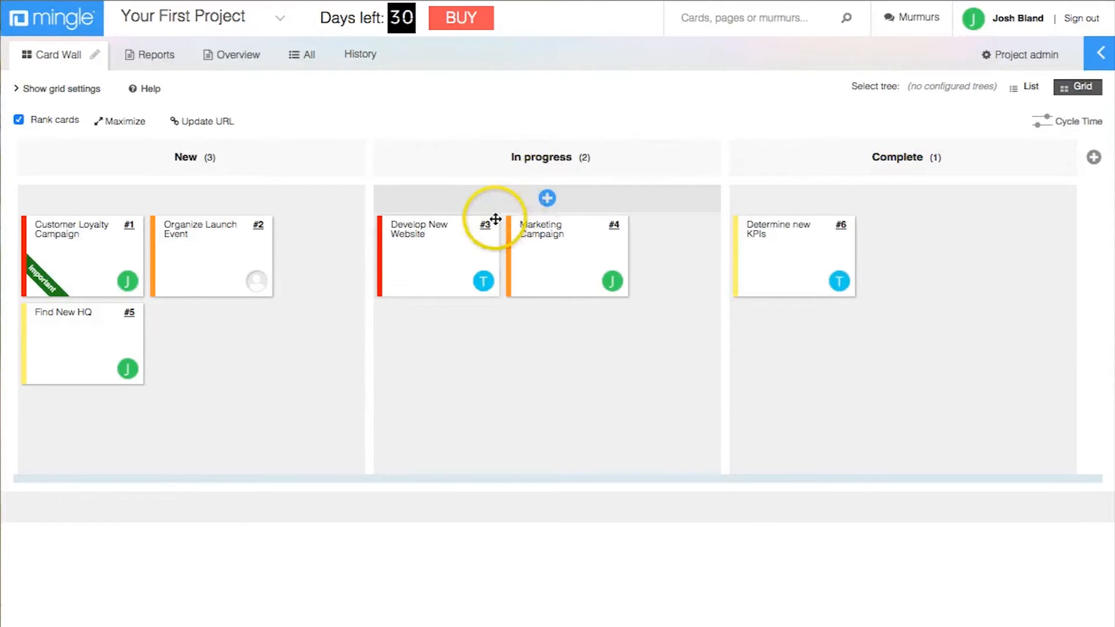
On card #1 Customer Loyalty Campaign, check Research Similar Campaigns and Discuss with CEO
left_click(71, 242)
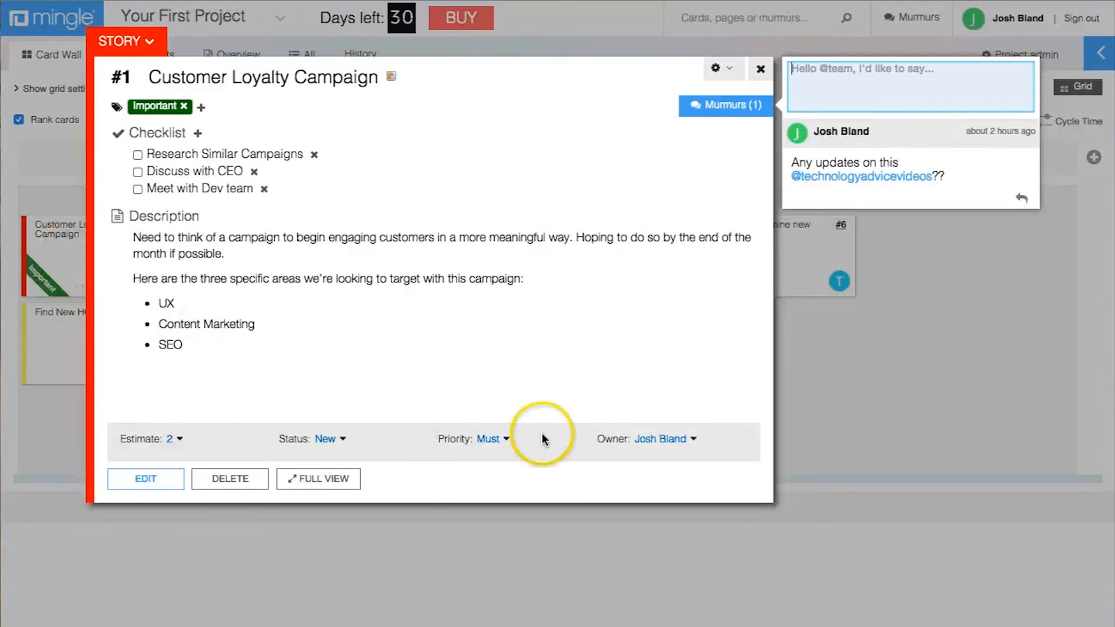
mouse_move(140, 162)
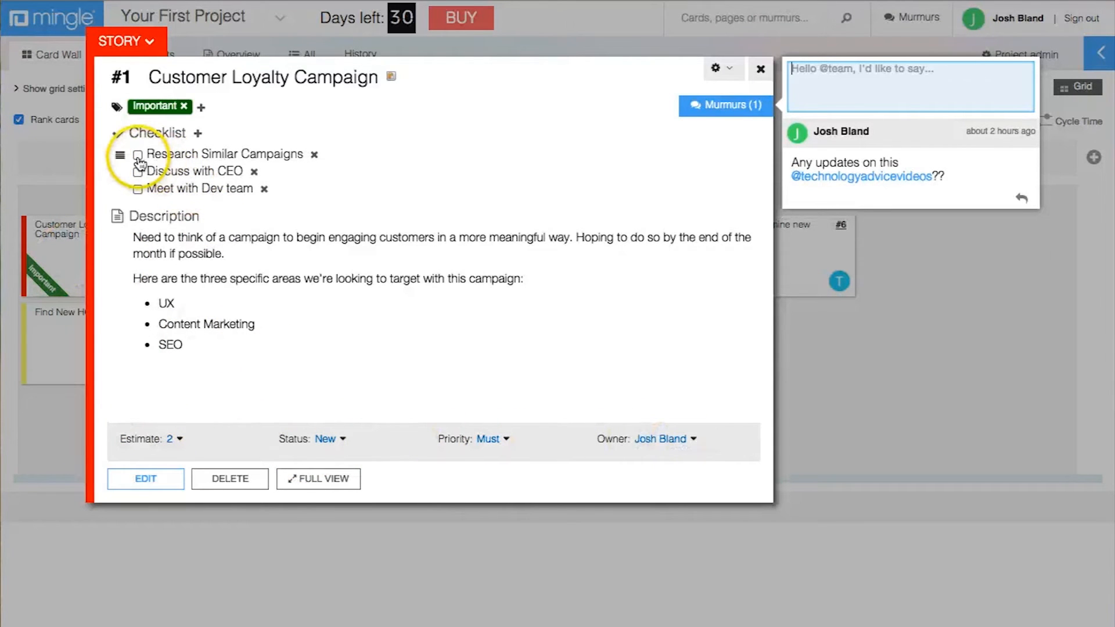
left_click(137, 153)
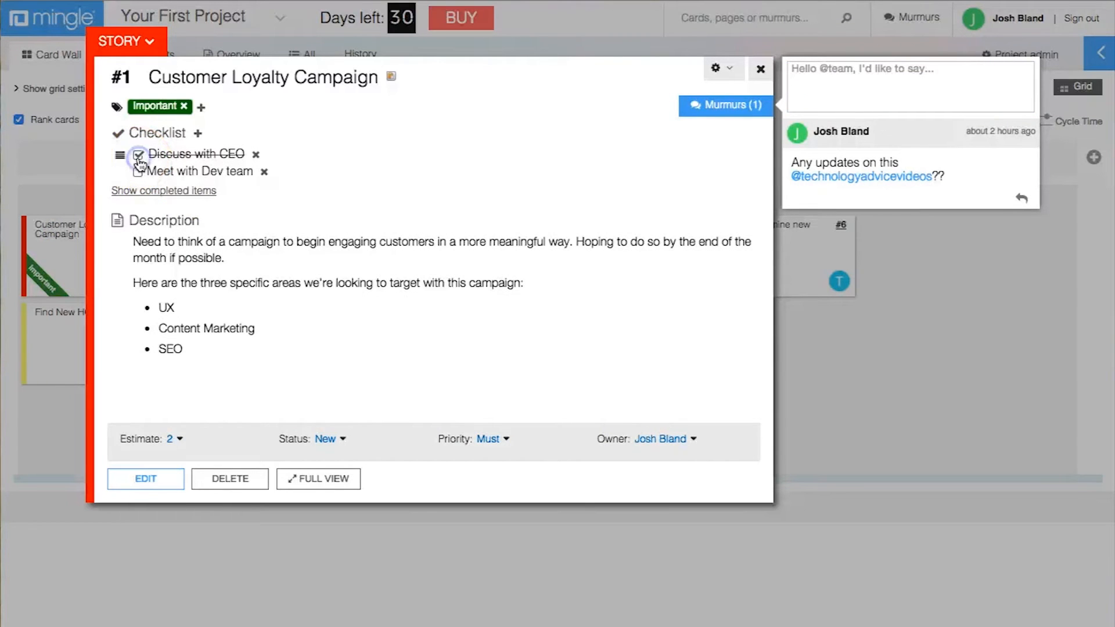
left_click(138, 156)
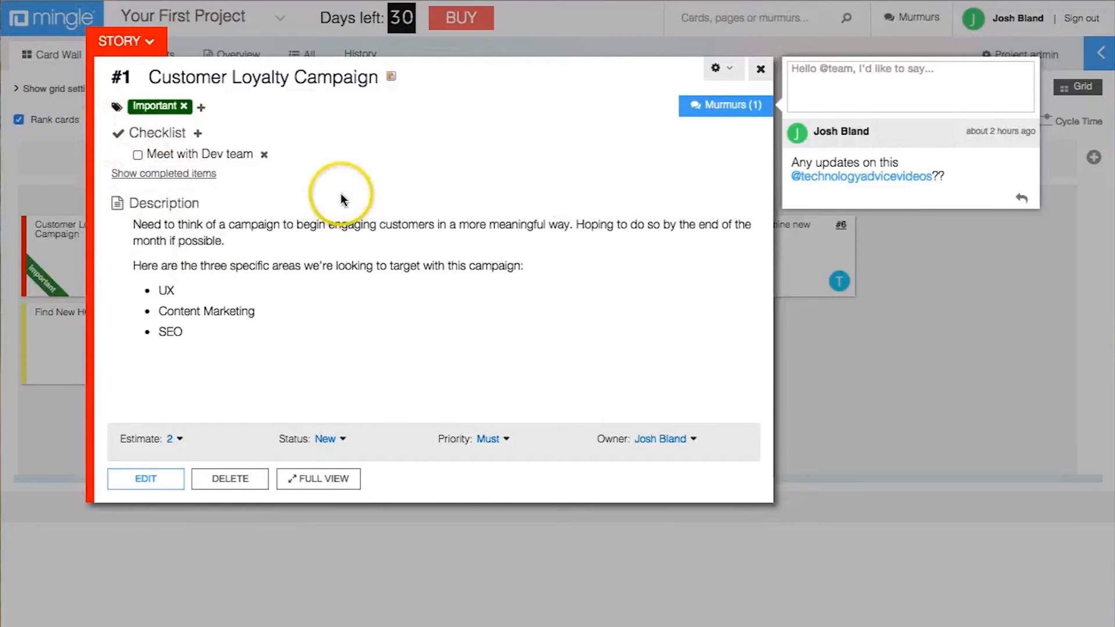
left_click(760, 70)
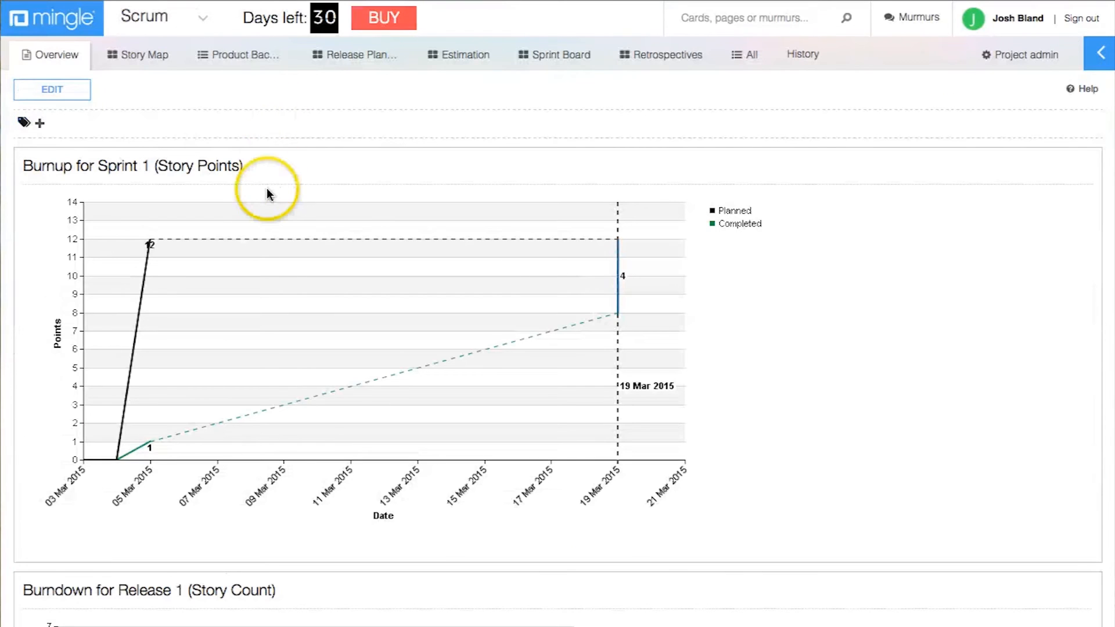
mouse_move(269, 202)
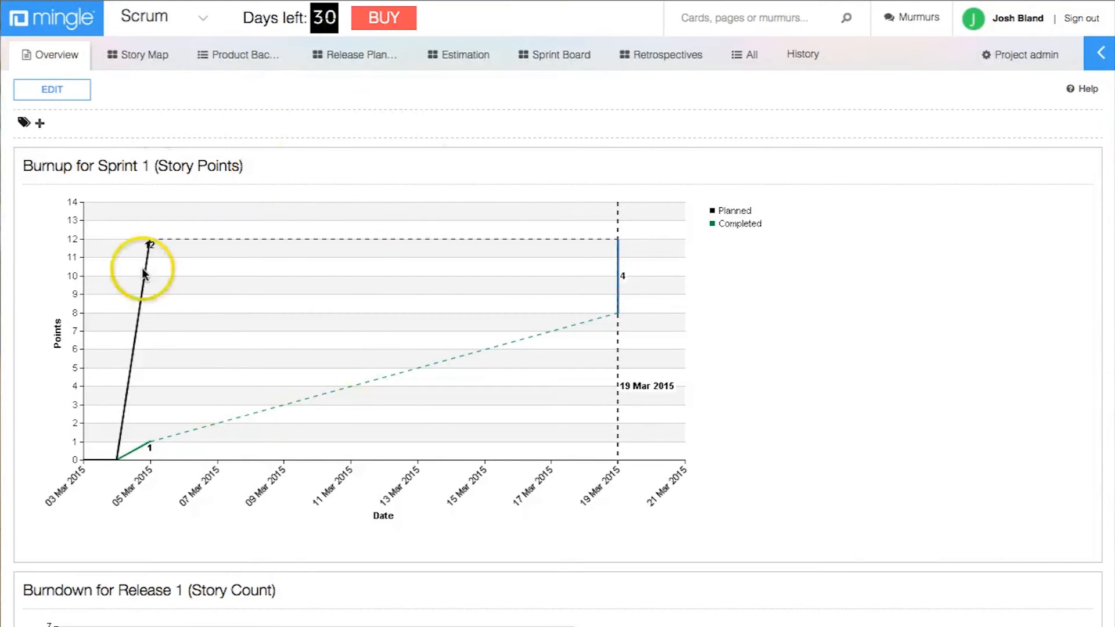
Browse the velocity-versus-scope and work-breakdown-by-sprint charts, then open the project switcher list
scroll("down", 3)
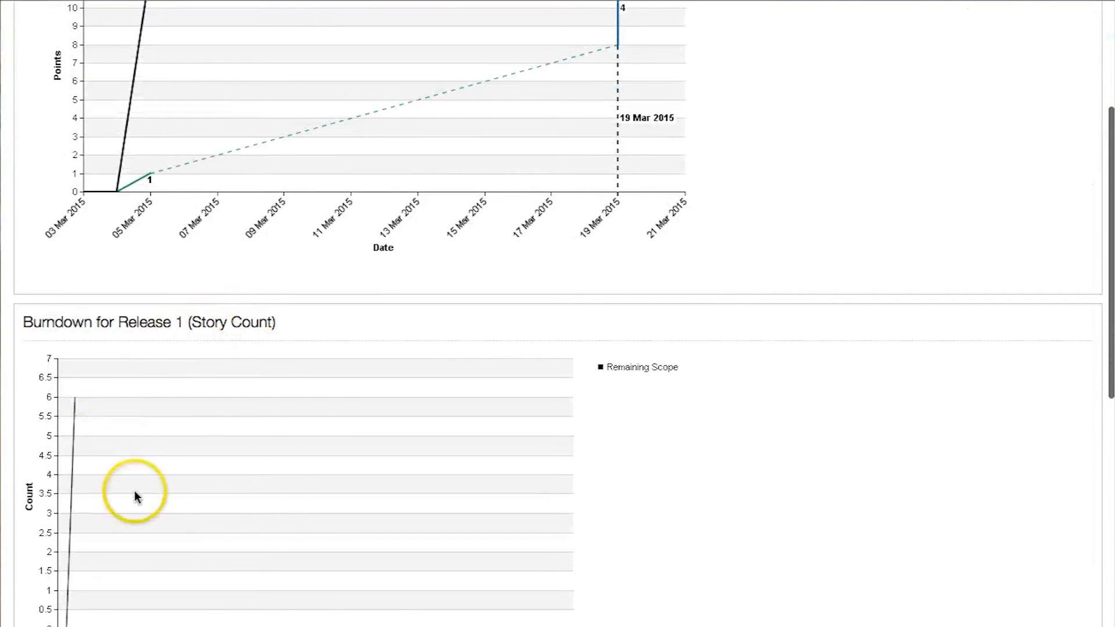
scroll("down", 3)
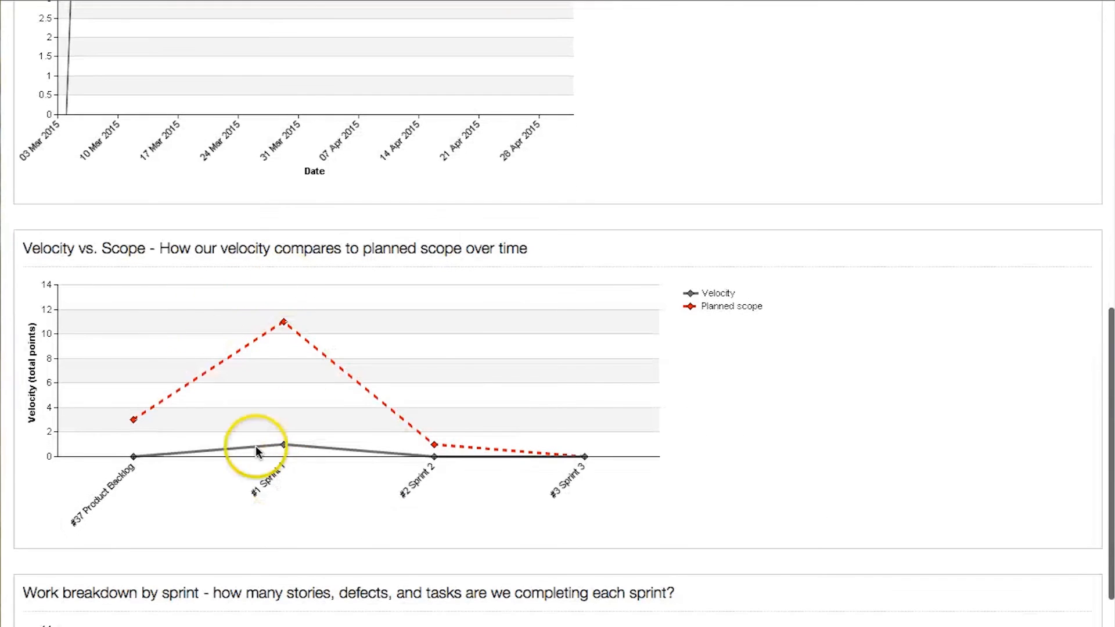
scroll("down", 3)
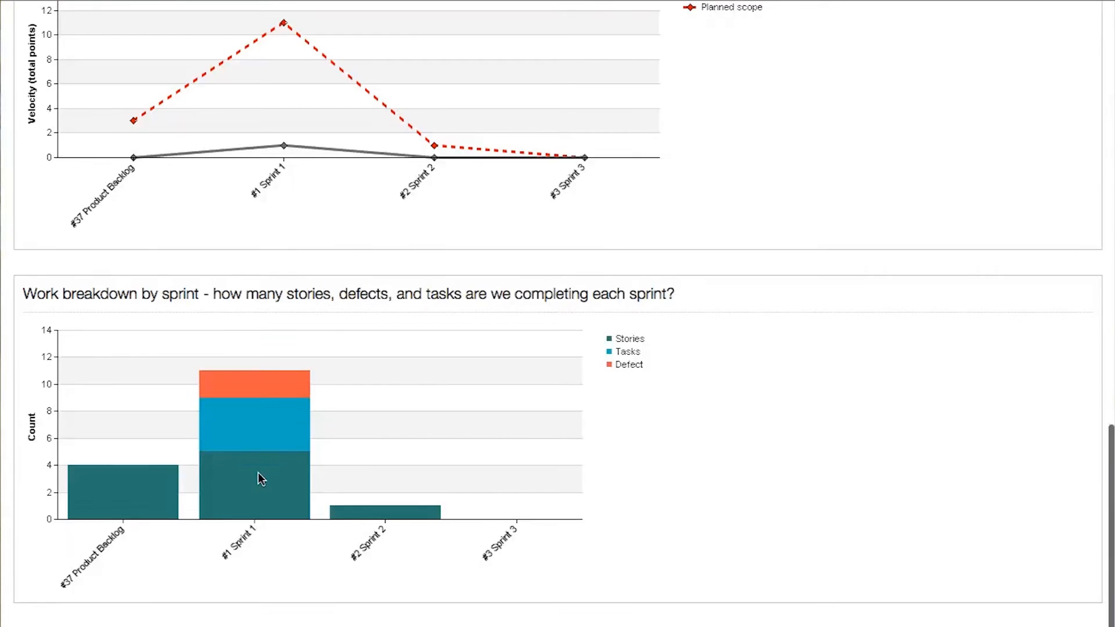
scroll("down", 3)
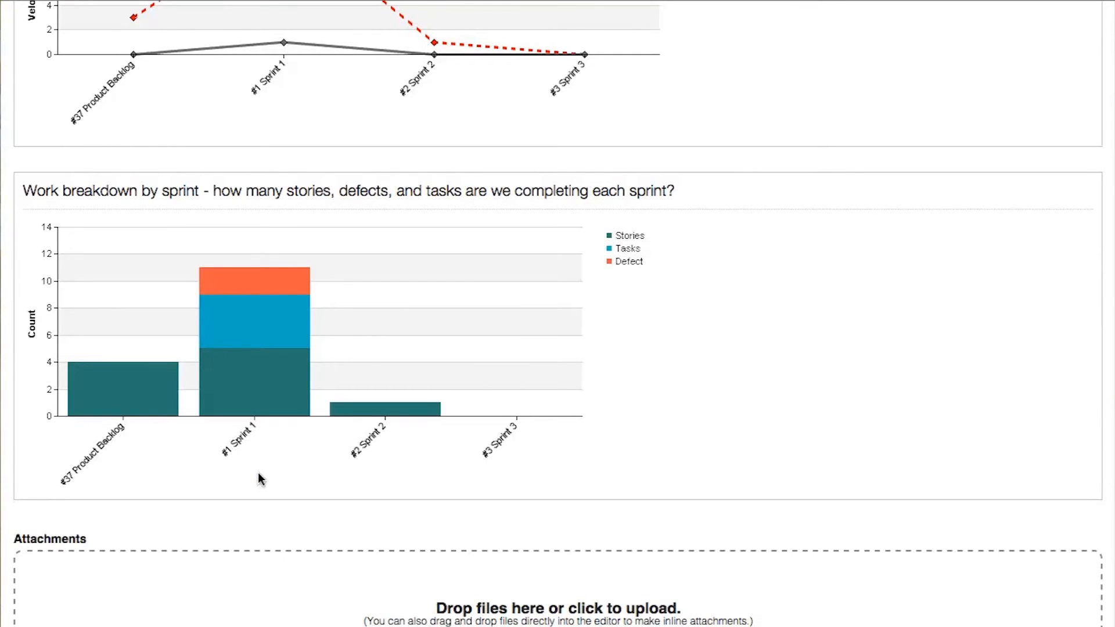
scroll("down", 3)
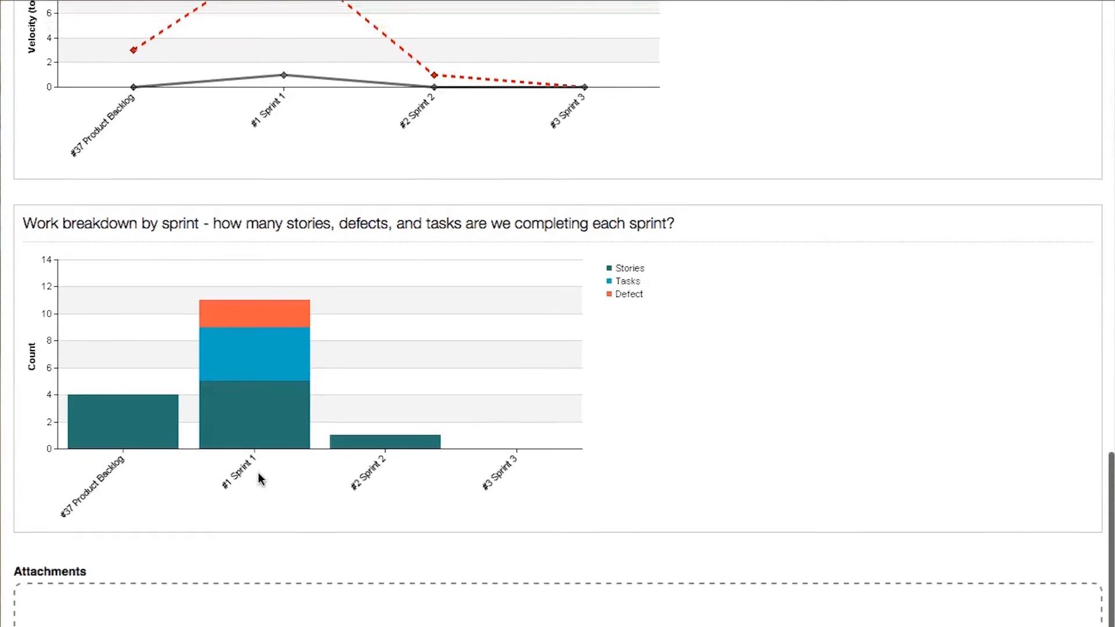
scroll("up", 3)
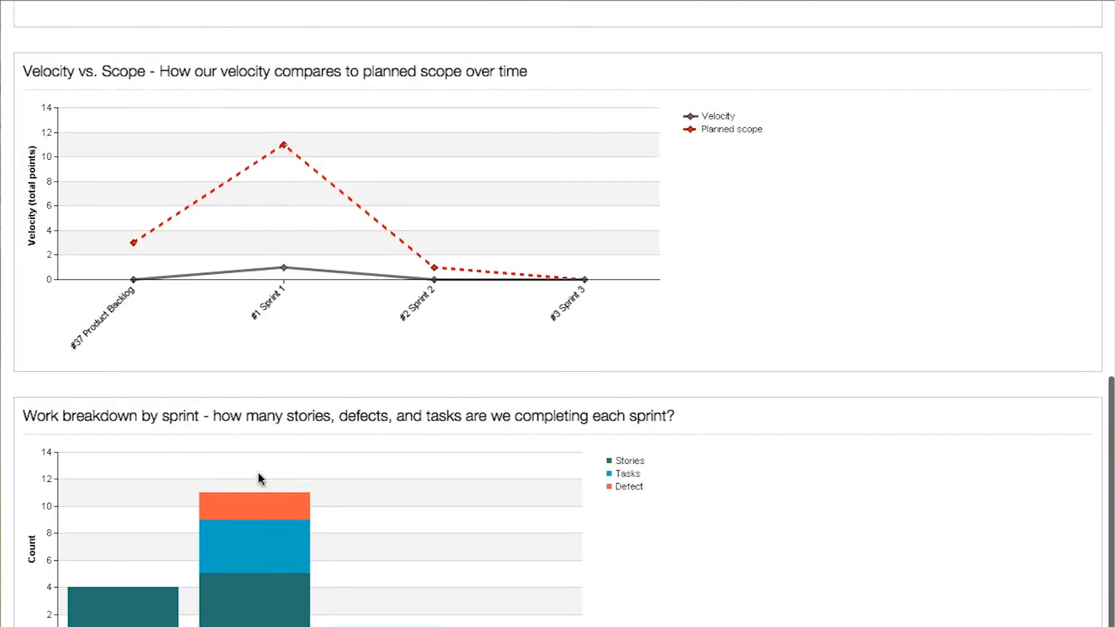
scroll("down", 3)
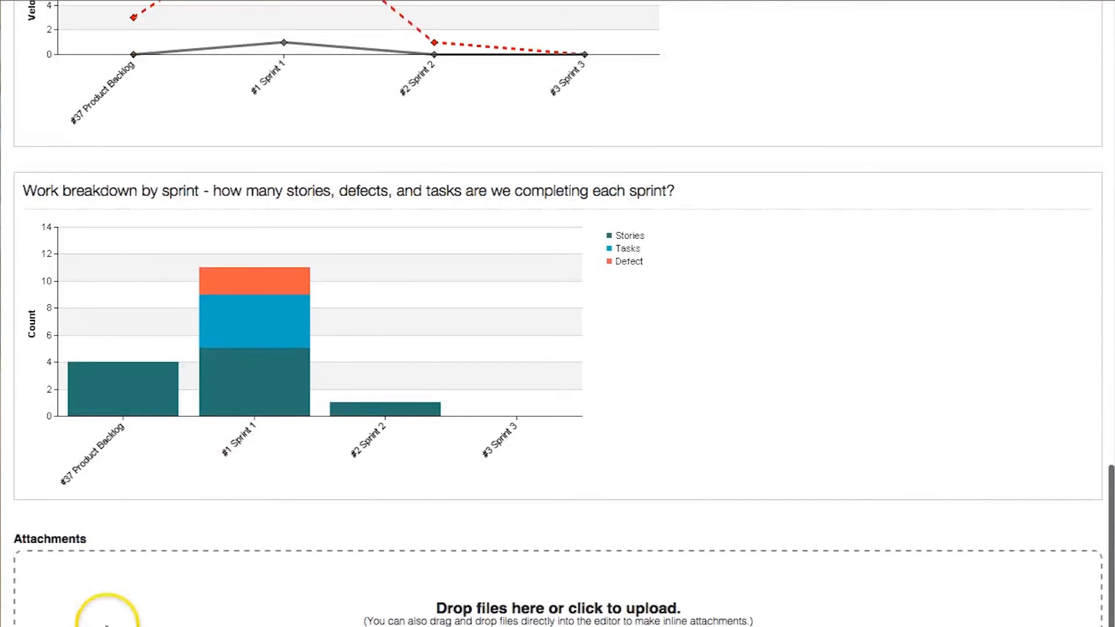
mouse_move(306, 609)
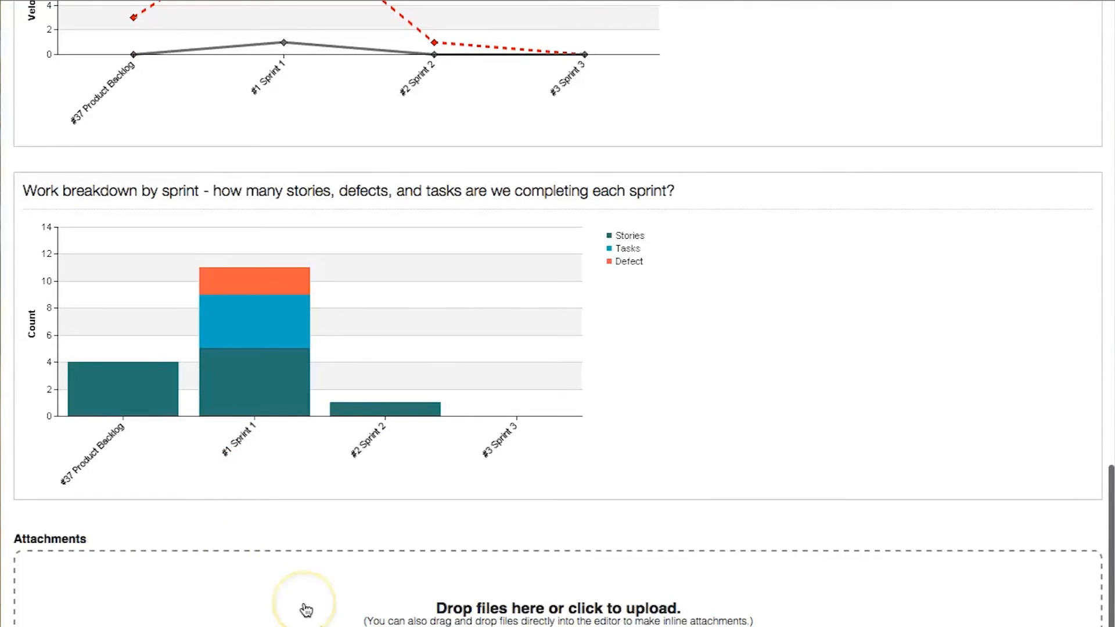
scroll("up", 3)
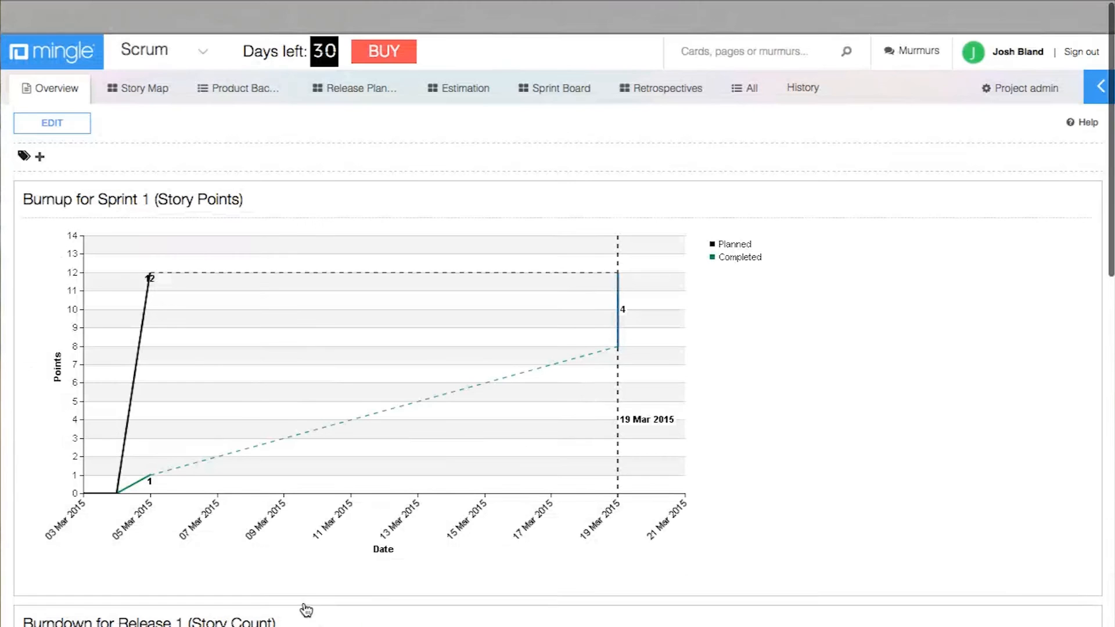
left_click(204, 51)
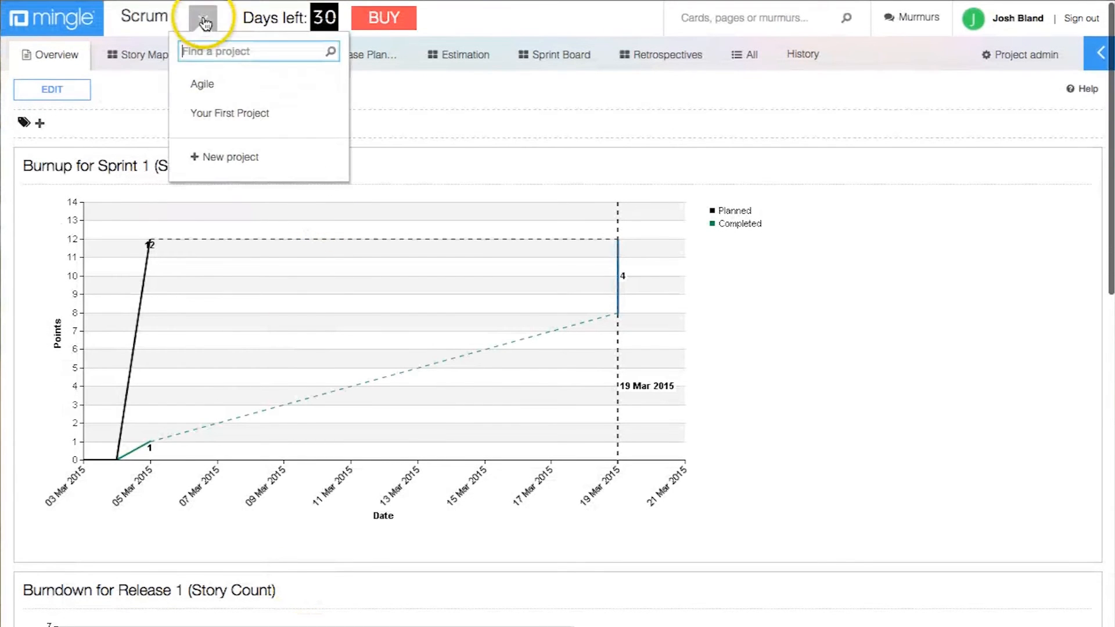
Switch to the Agile project and view its New, In Dev, Testing, Done card wall
left_click(202, 83)
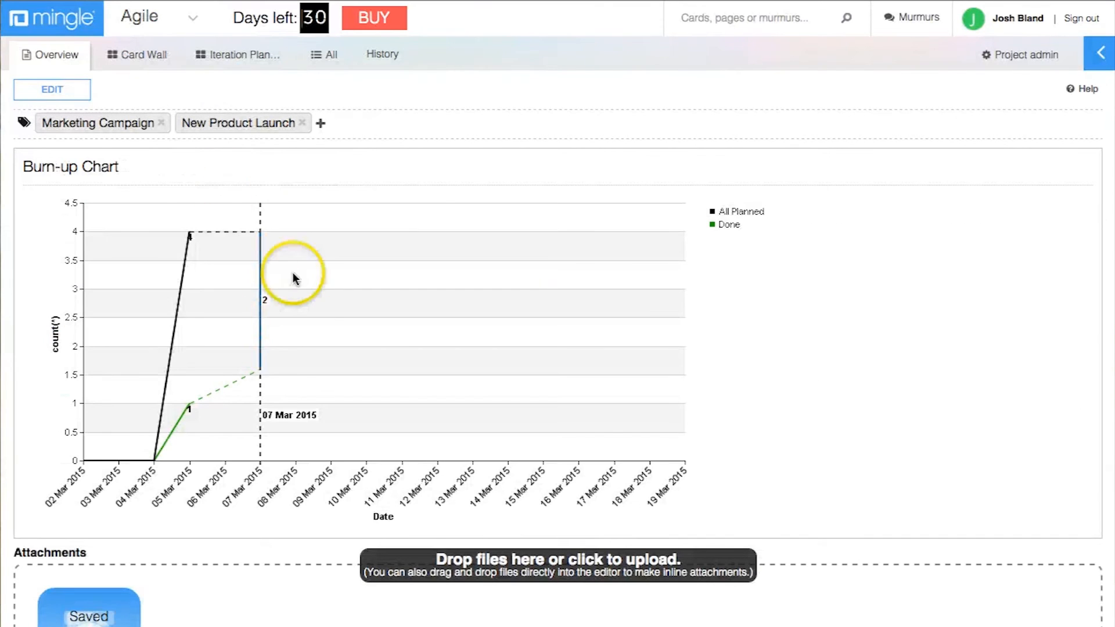
mouse_move(245, 240)
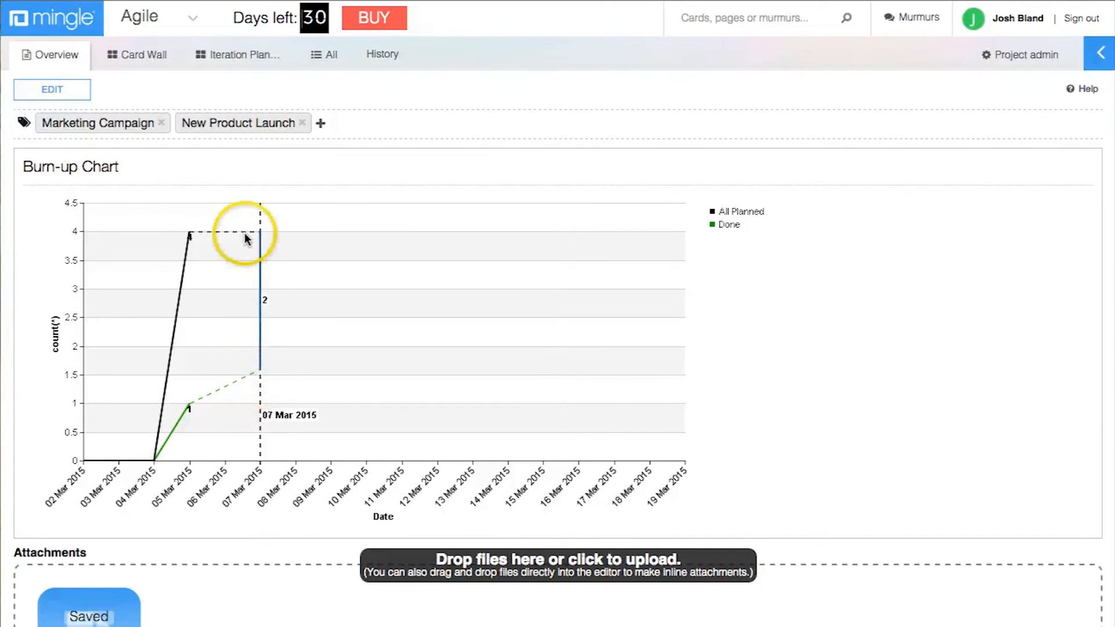
left_click(142, 54)
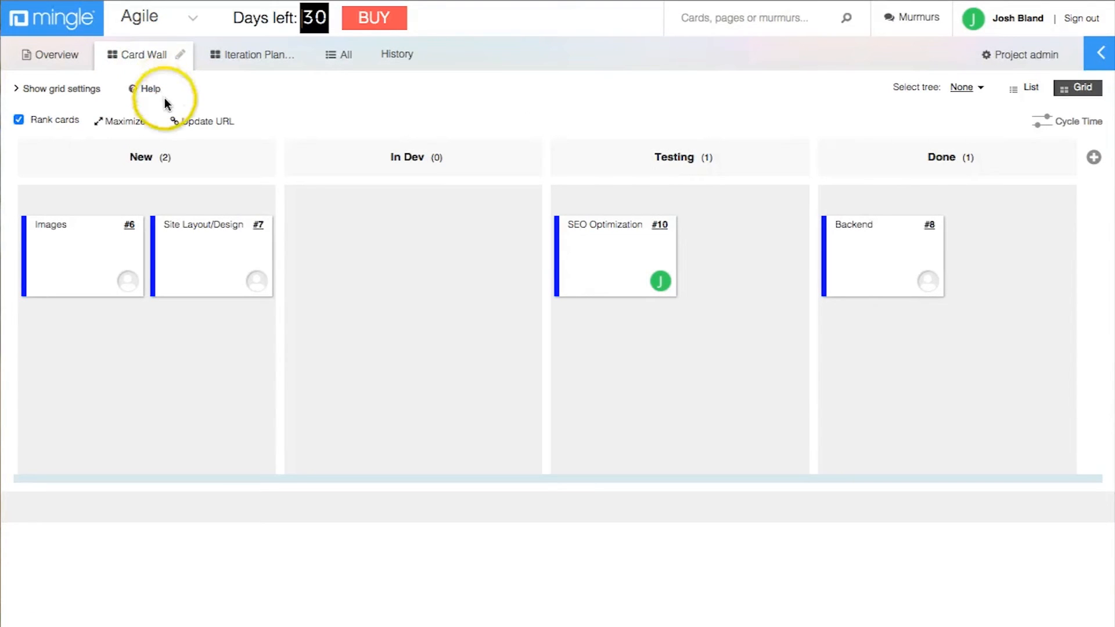
mouse_move(628, 269)
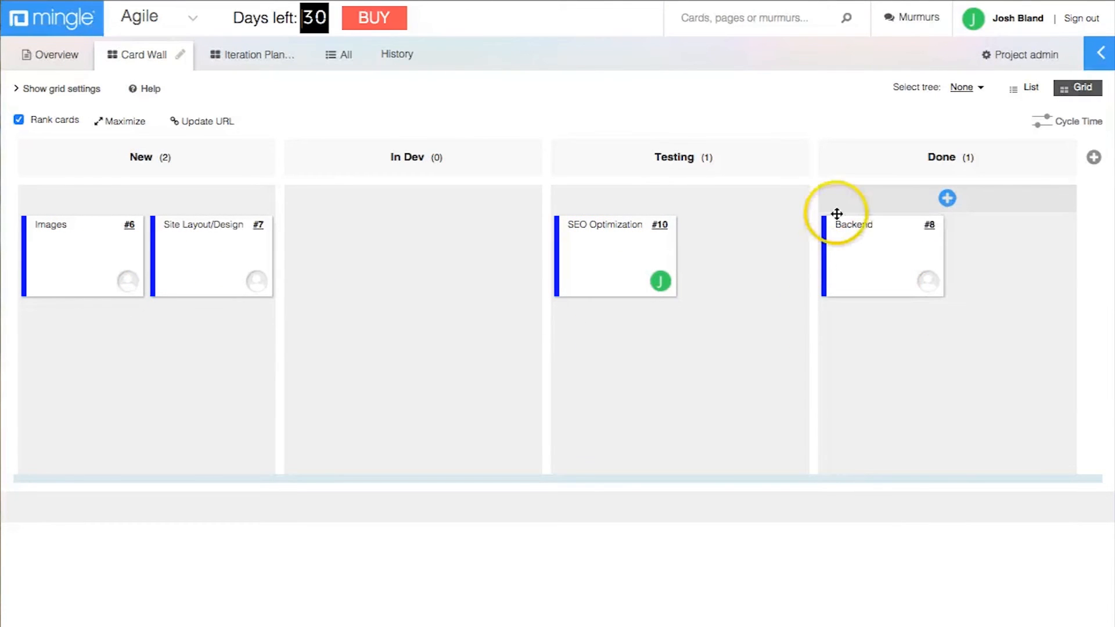
View the Agile iteration plan with release backlog and iterations, then reopen the project list
left_click(251, 54)
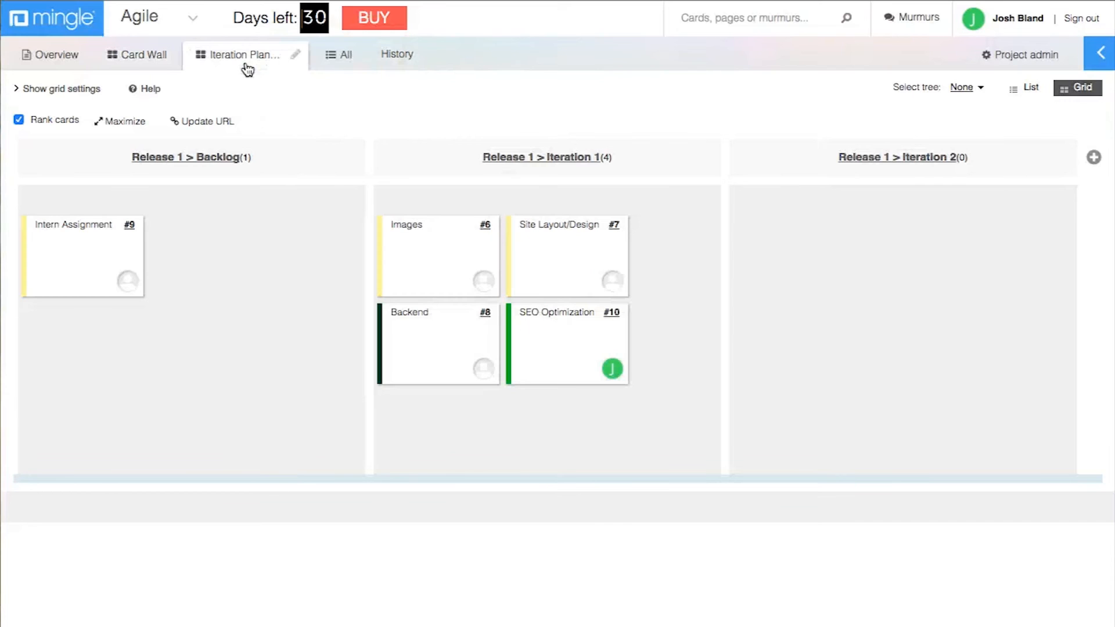
mouse_move(221, 38)
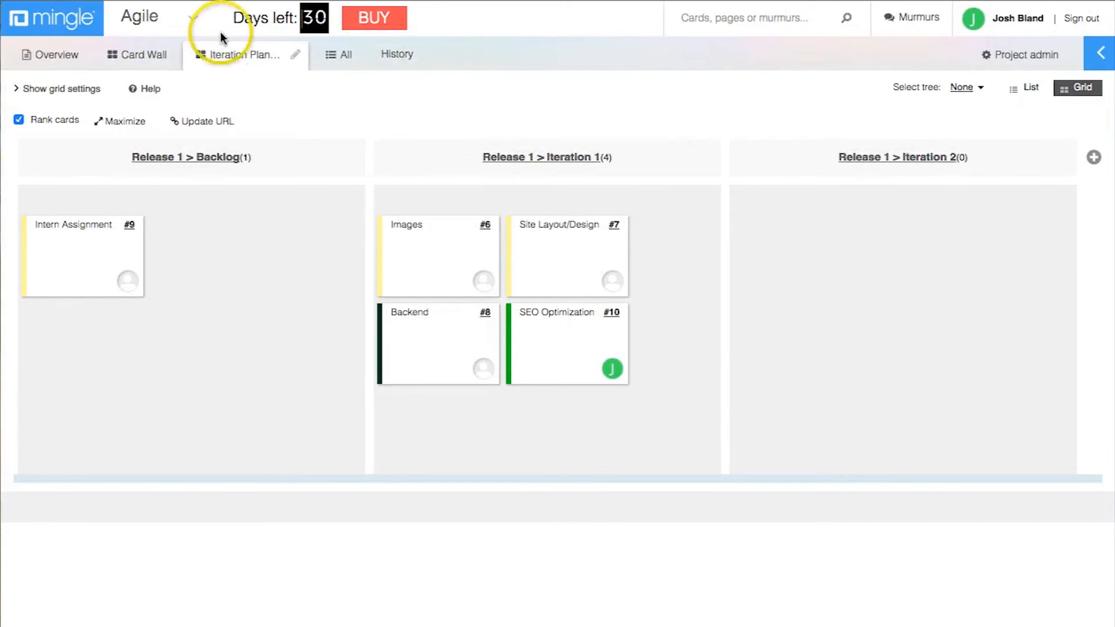
left_click(191, 17)
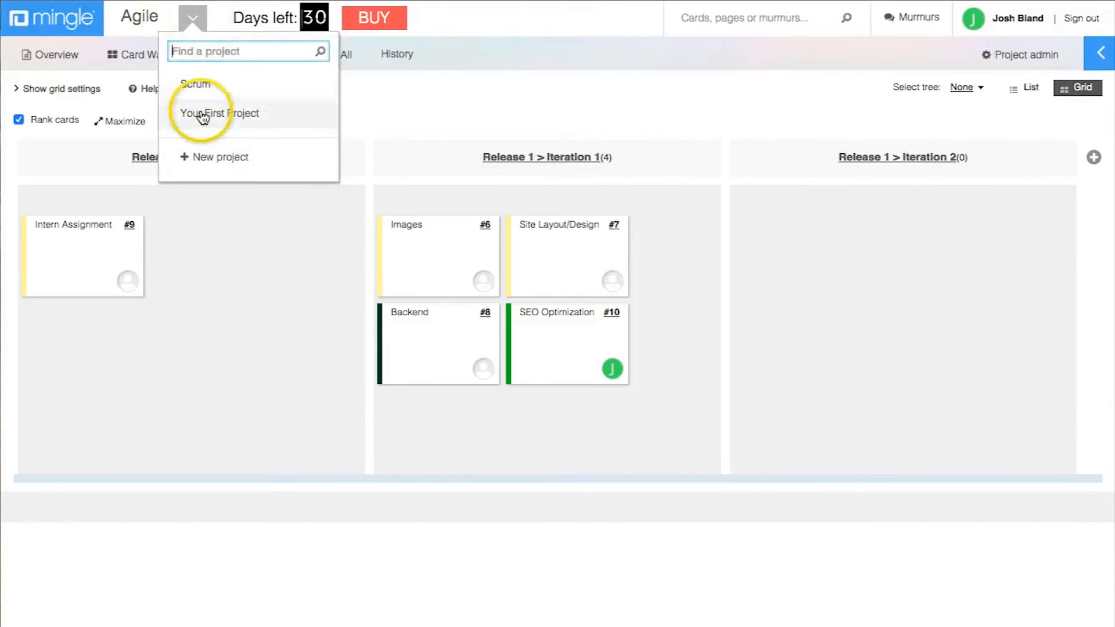
Open Your First Project's Reports page and scroll to the priority and team burn-up charts
left_click(219, 113)
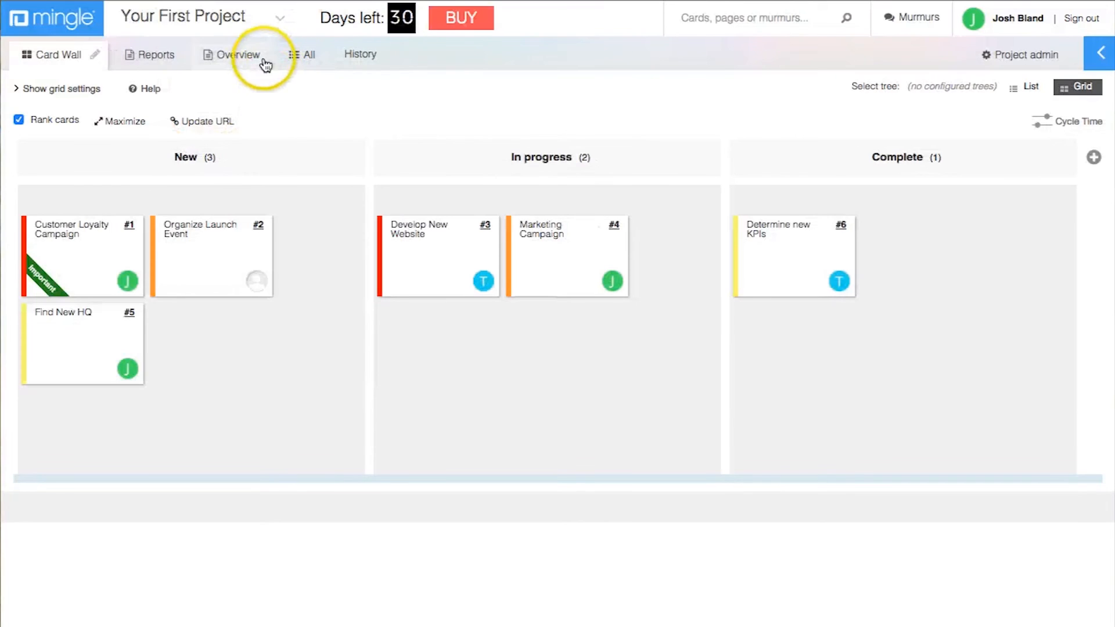
left_click(142, 54)
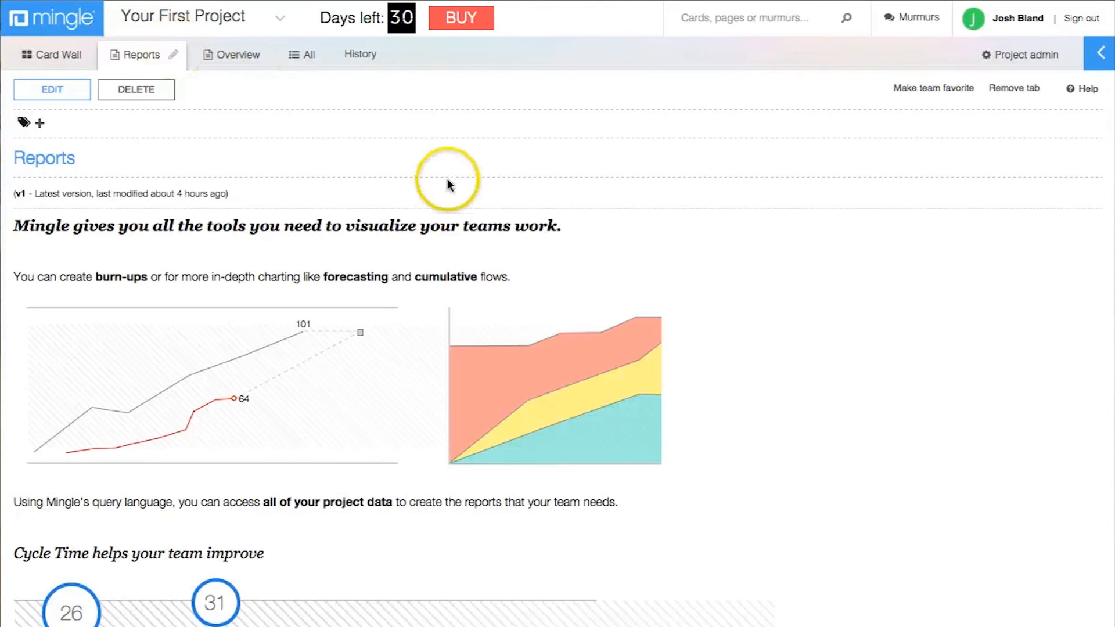
mouse_move(865, 340)
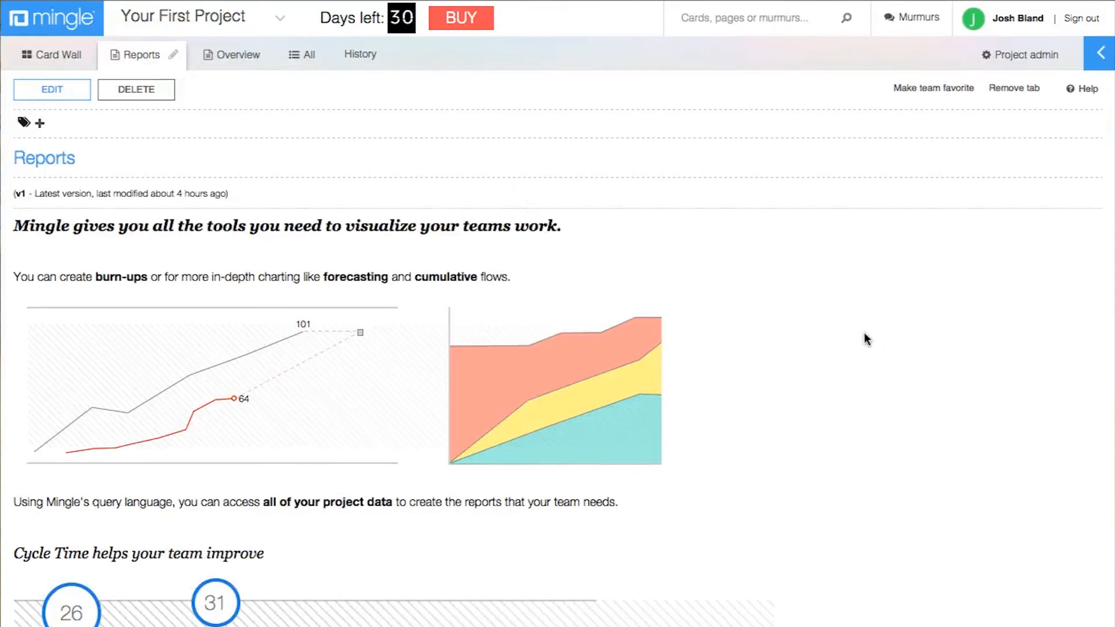
scroll("down", 3)
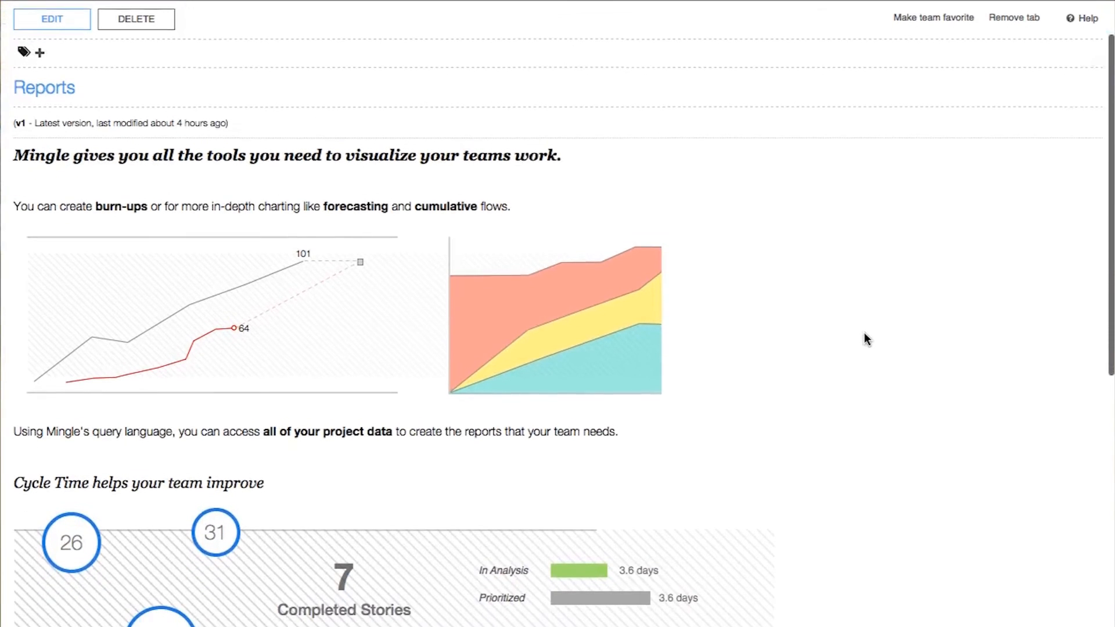
scroll("down", 3)
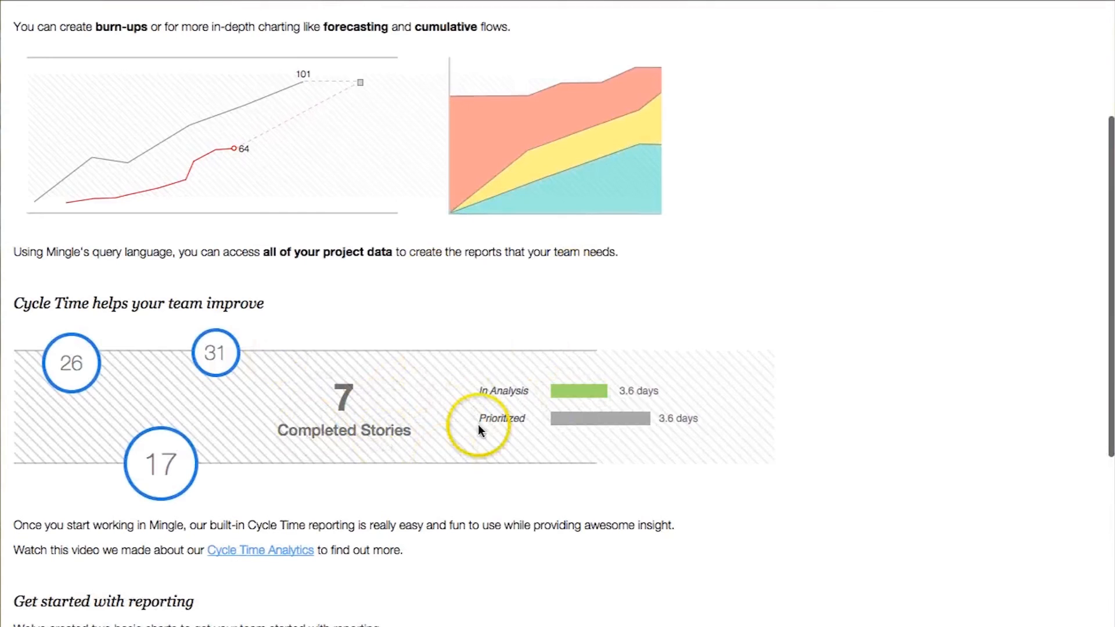
scroll("down", 3)
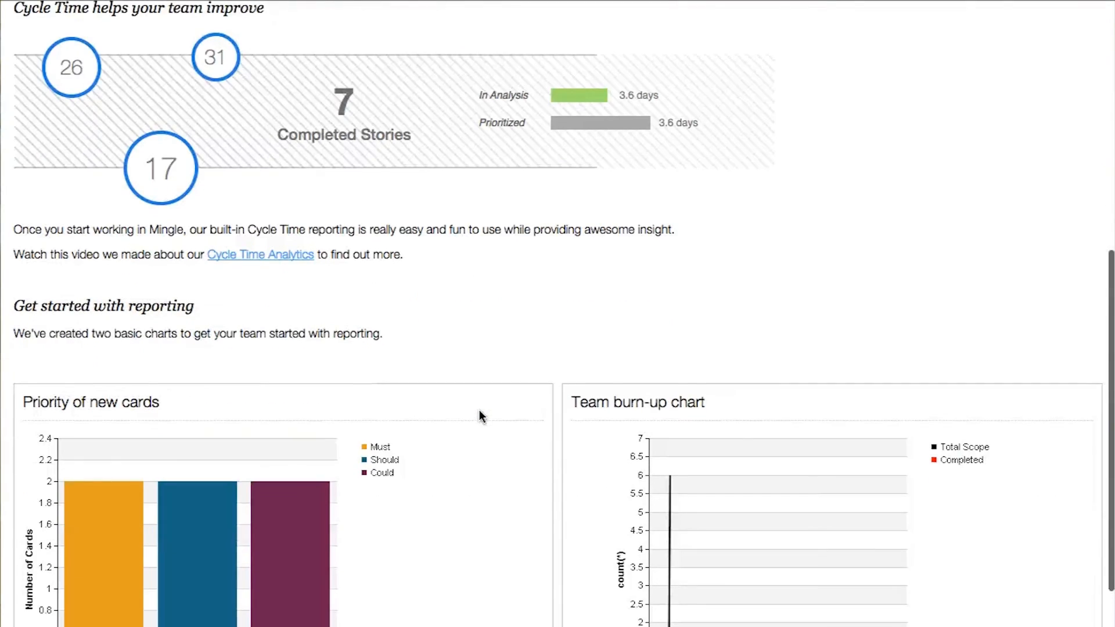
scroll("down", 3)
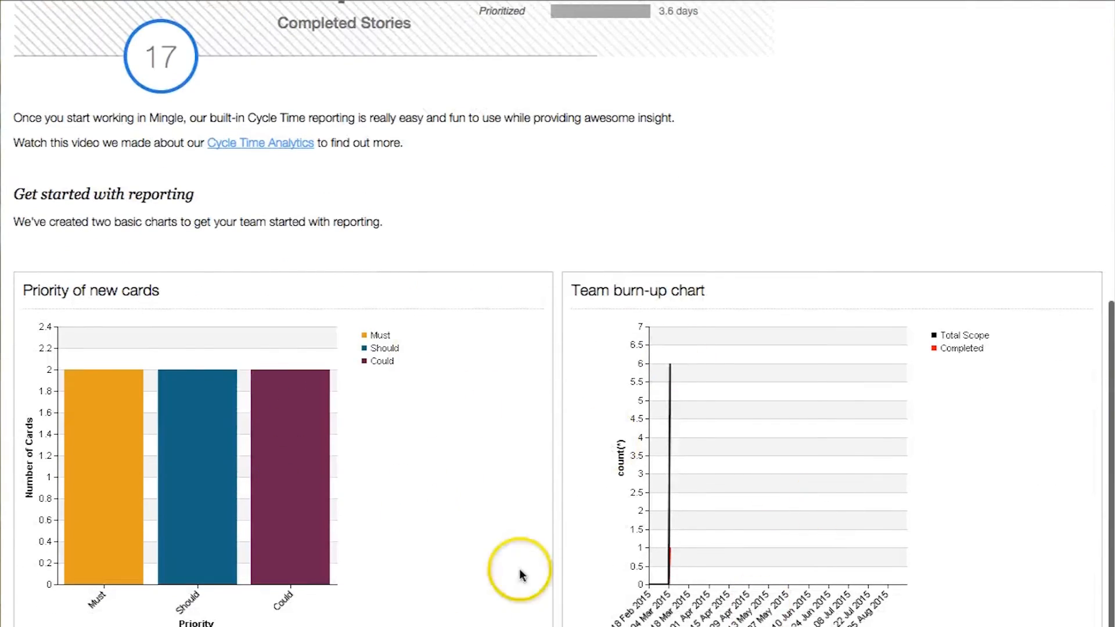
mouse_move(632, 432)
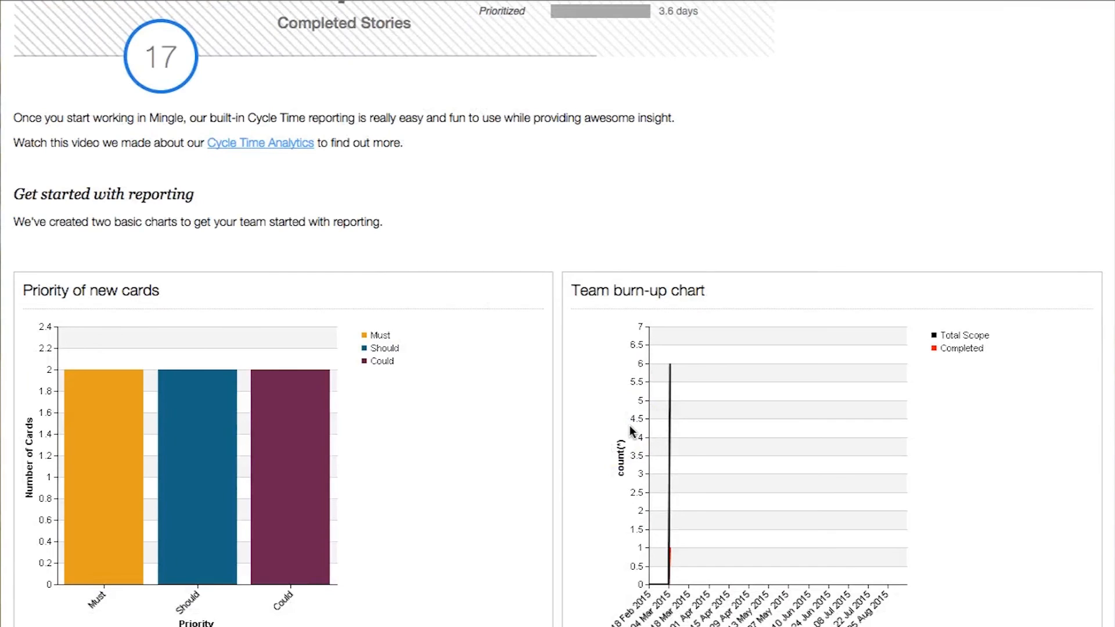